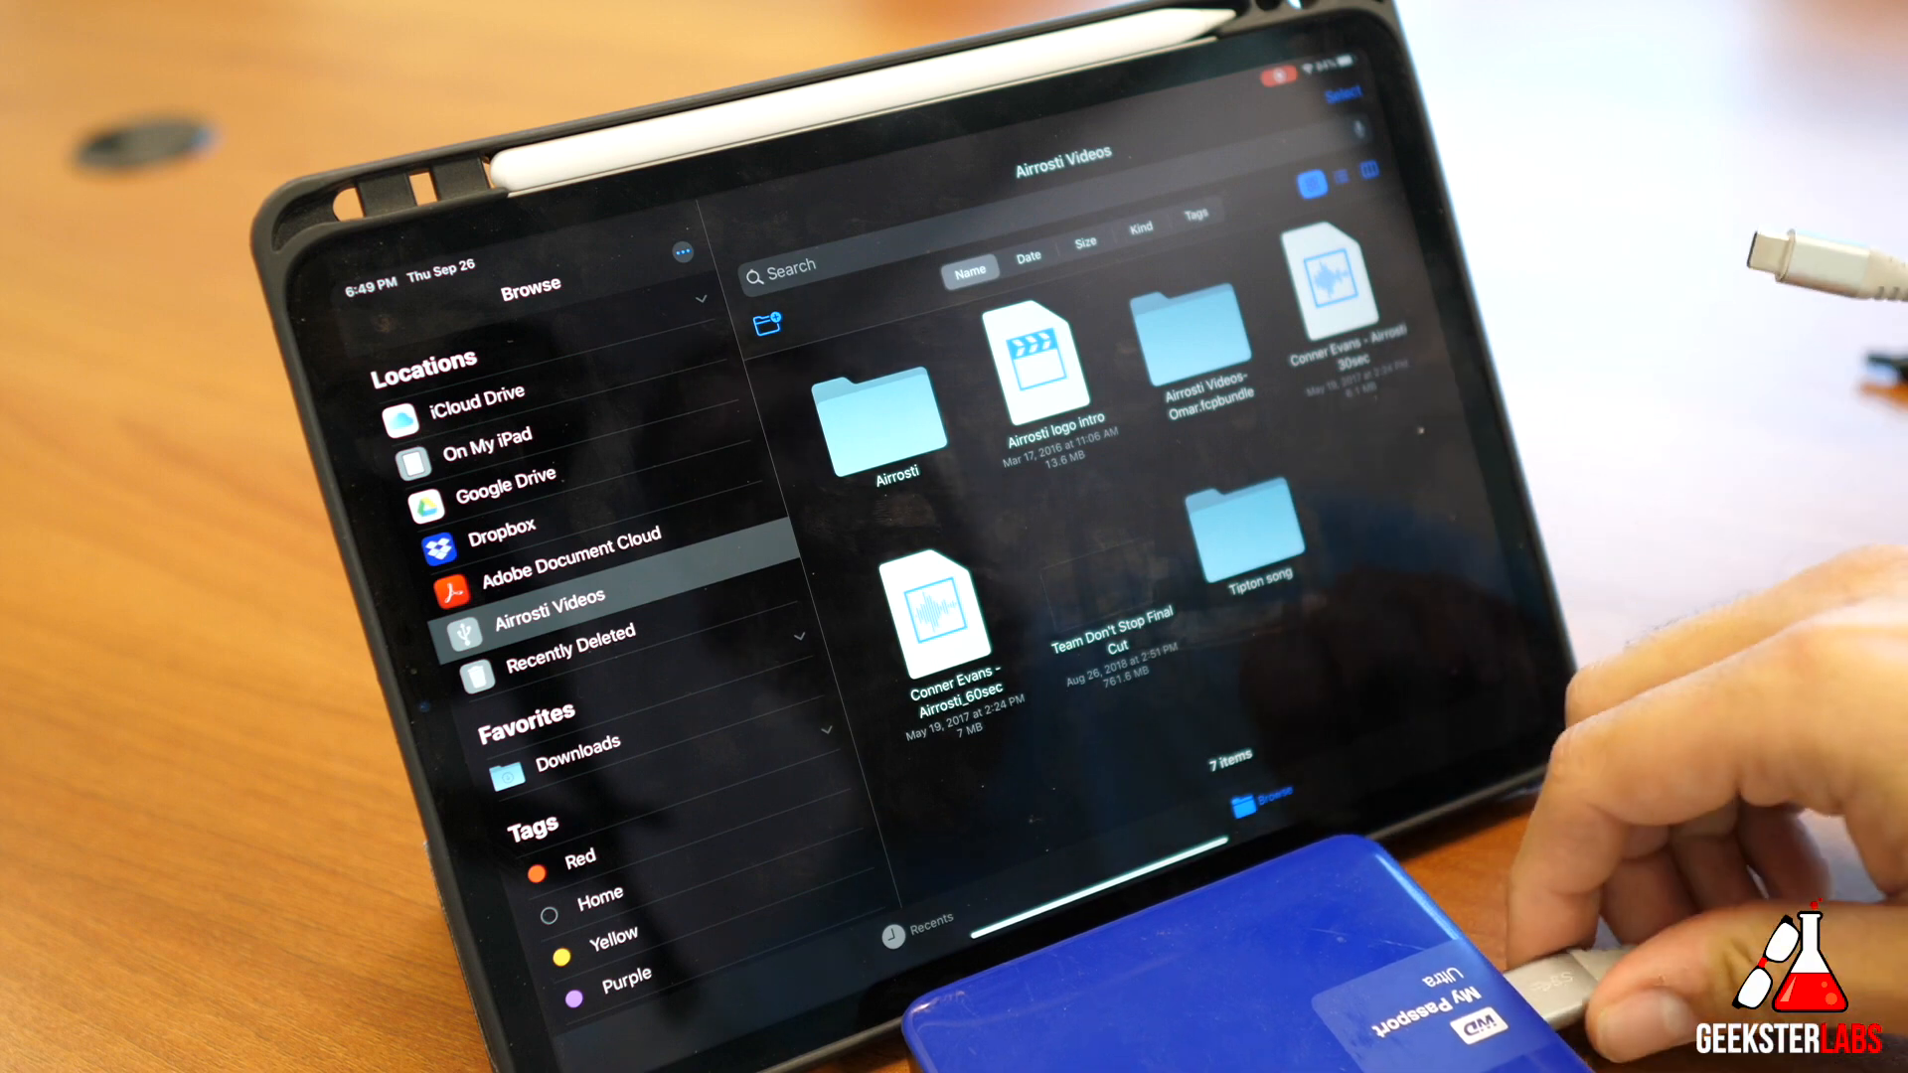
Open the openhouse JPEG from the connected drive in the viewer
{"action": "left_click", "coordinate": [477, 394]}
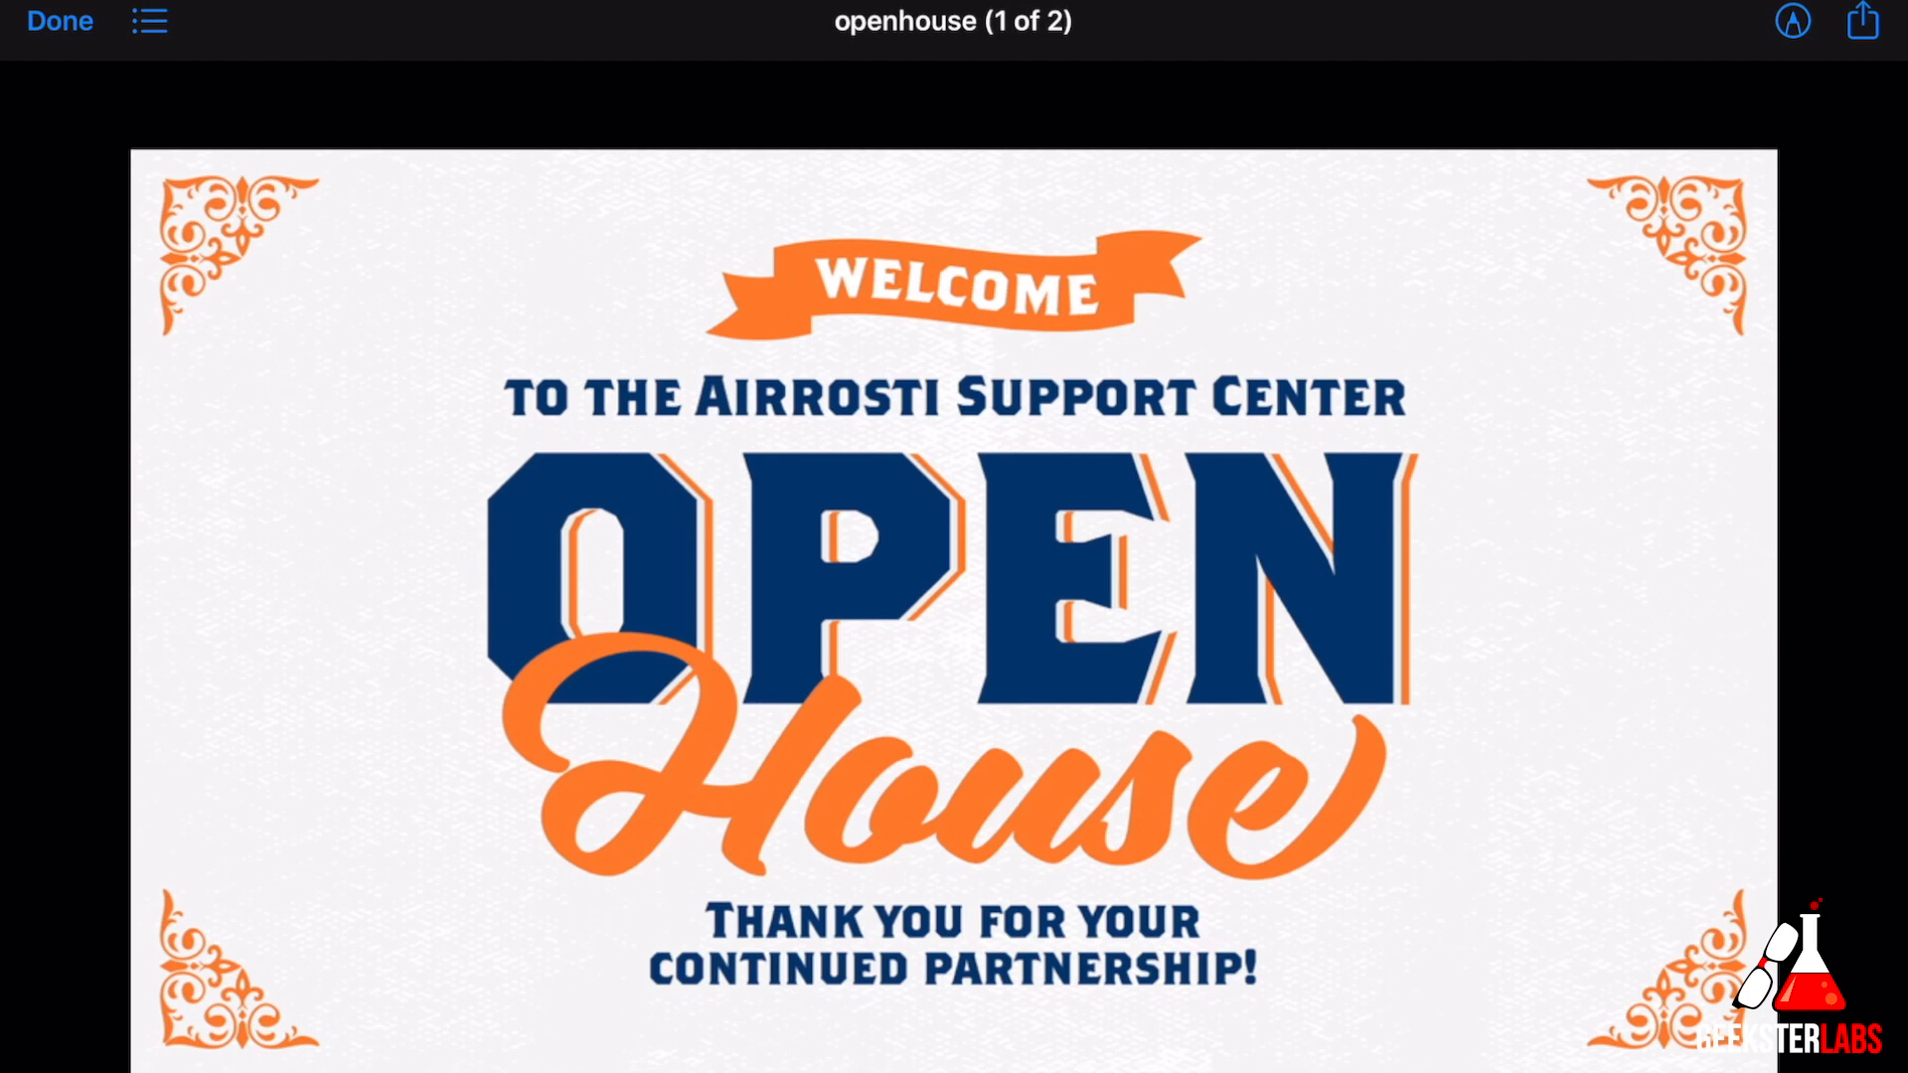
Share the openhouse image via Save to Files onto the LUMIX card
{"action": "left_click", "coordinate": [1861, 22]}
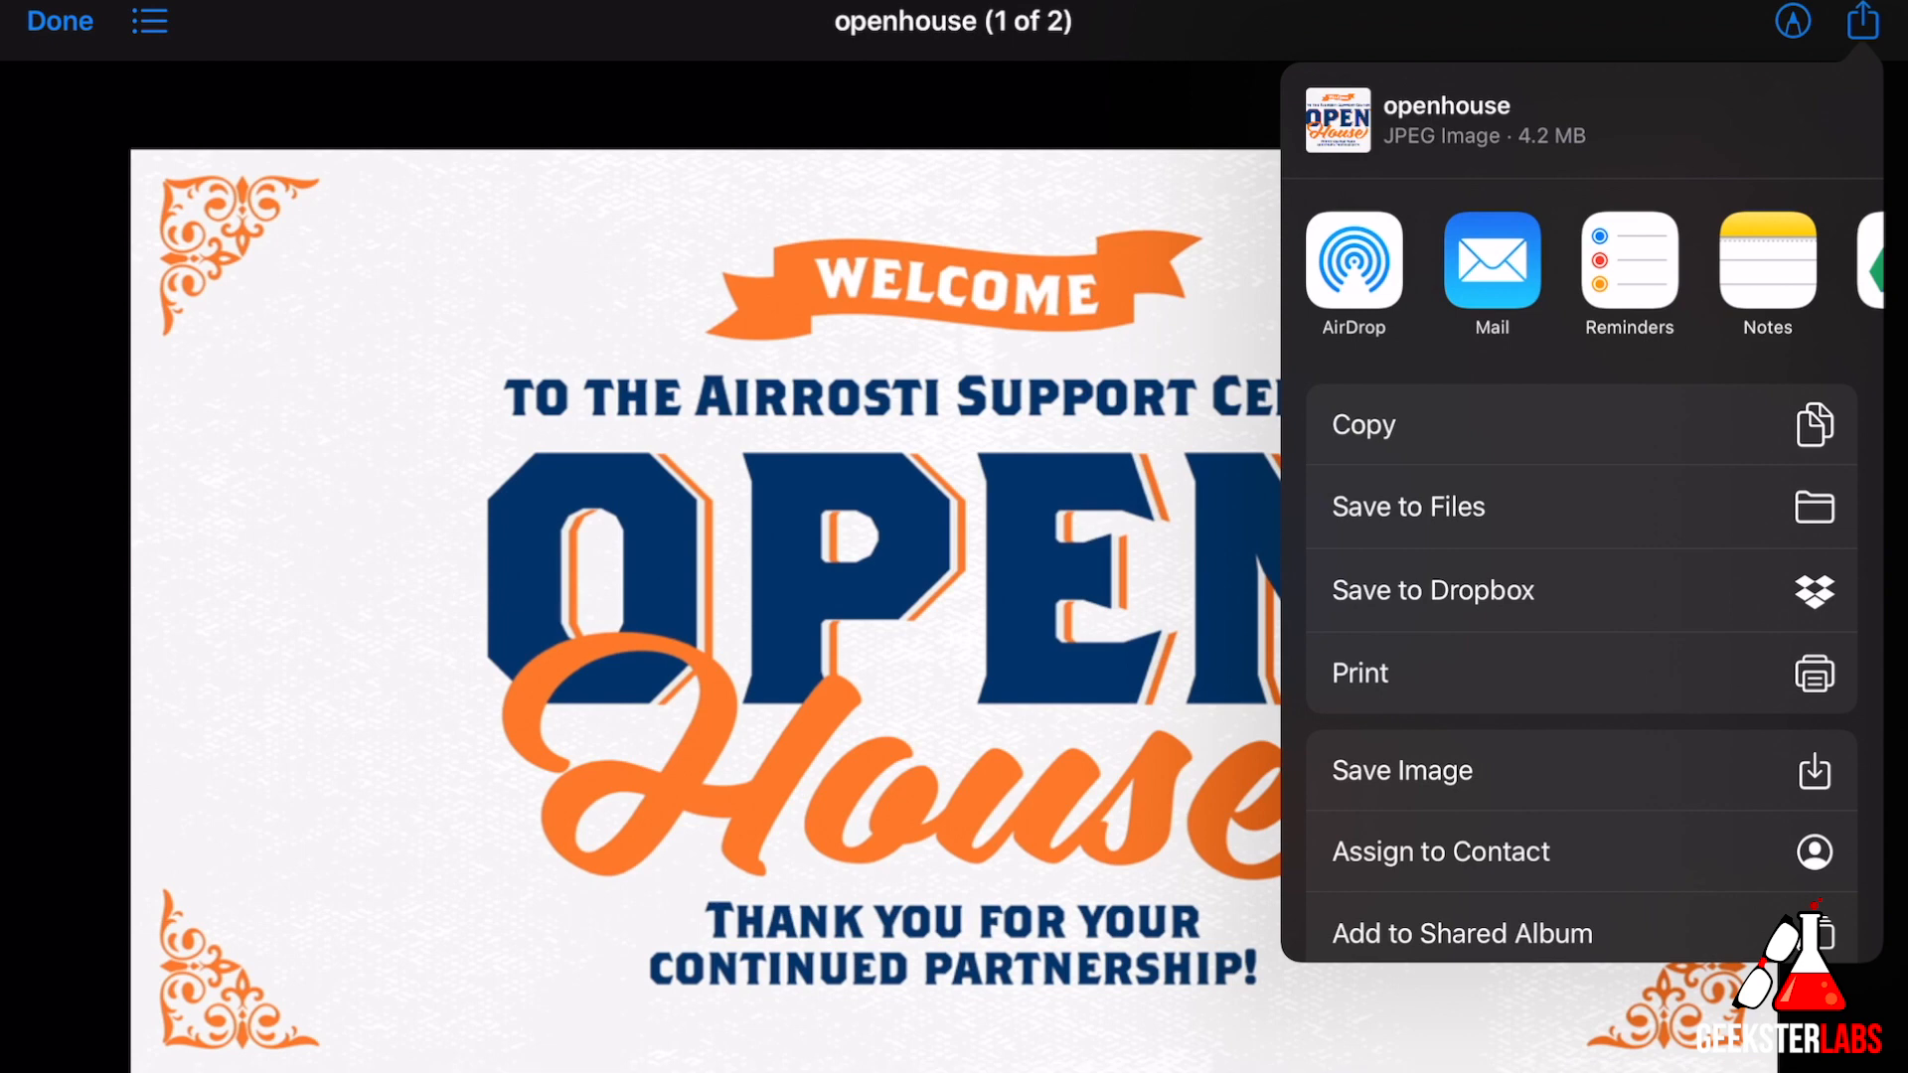
{"action": "left_click", "coordinate": [1408, 506]}
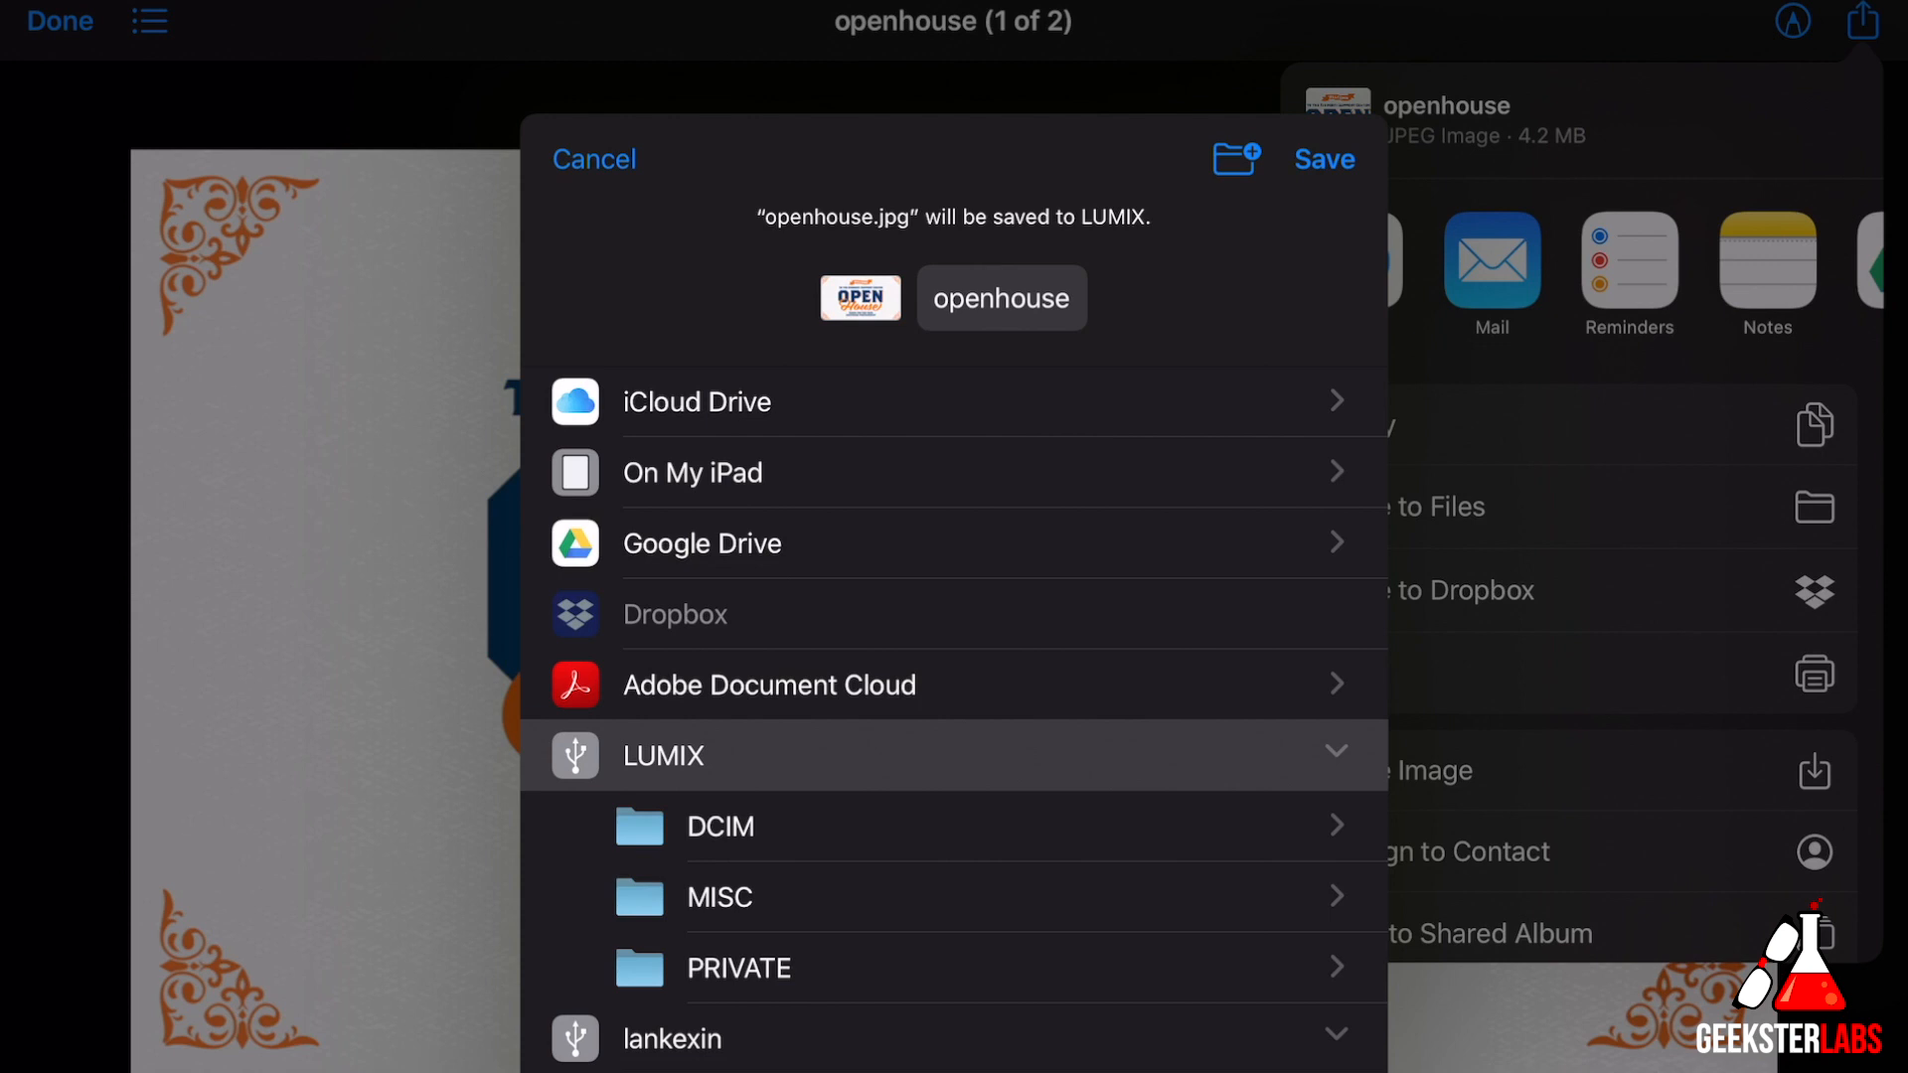
{"action": "left_click", "coordinate": [594, 159]}
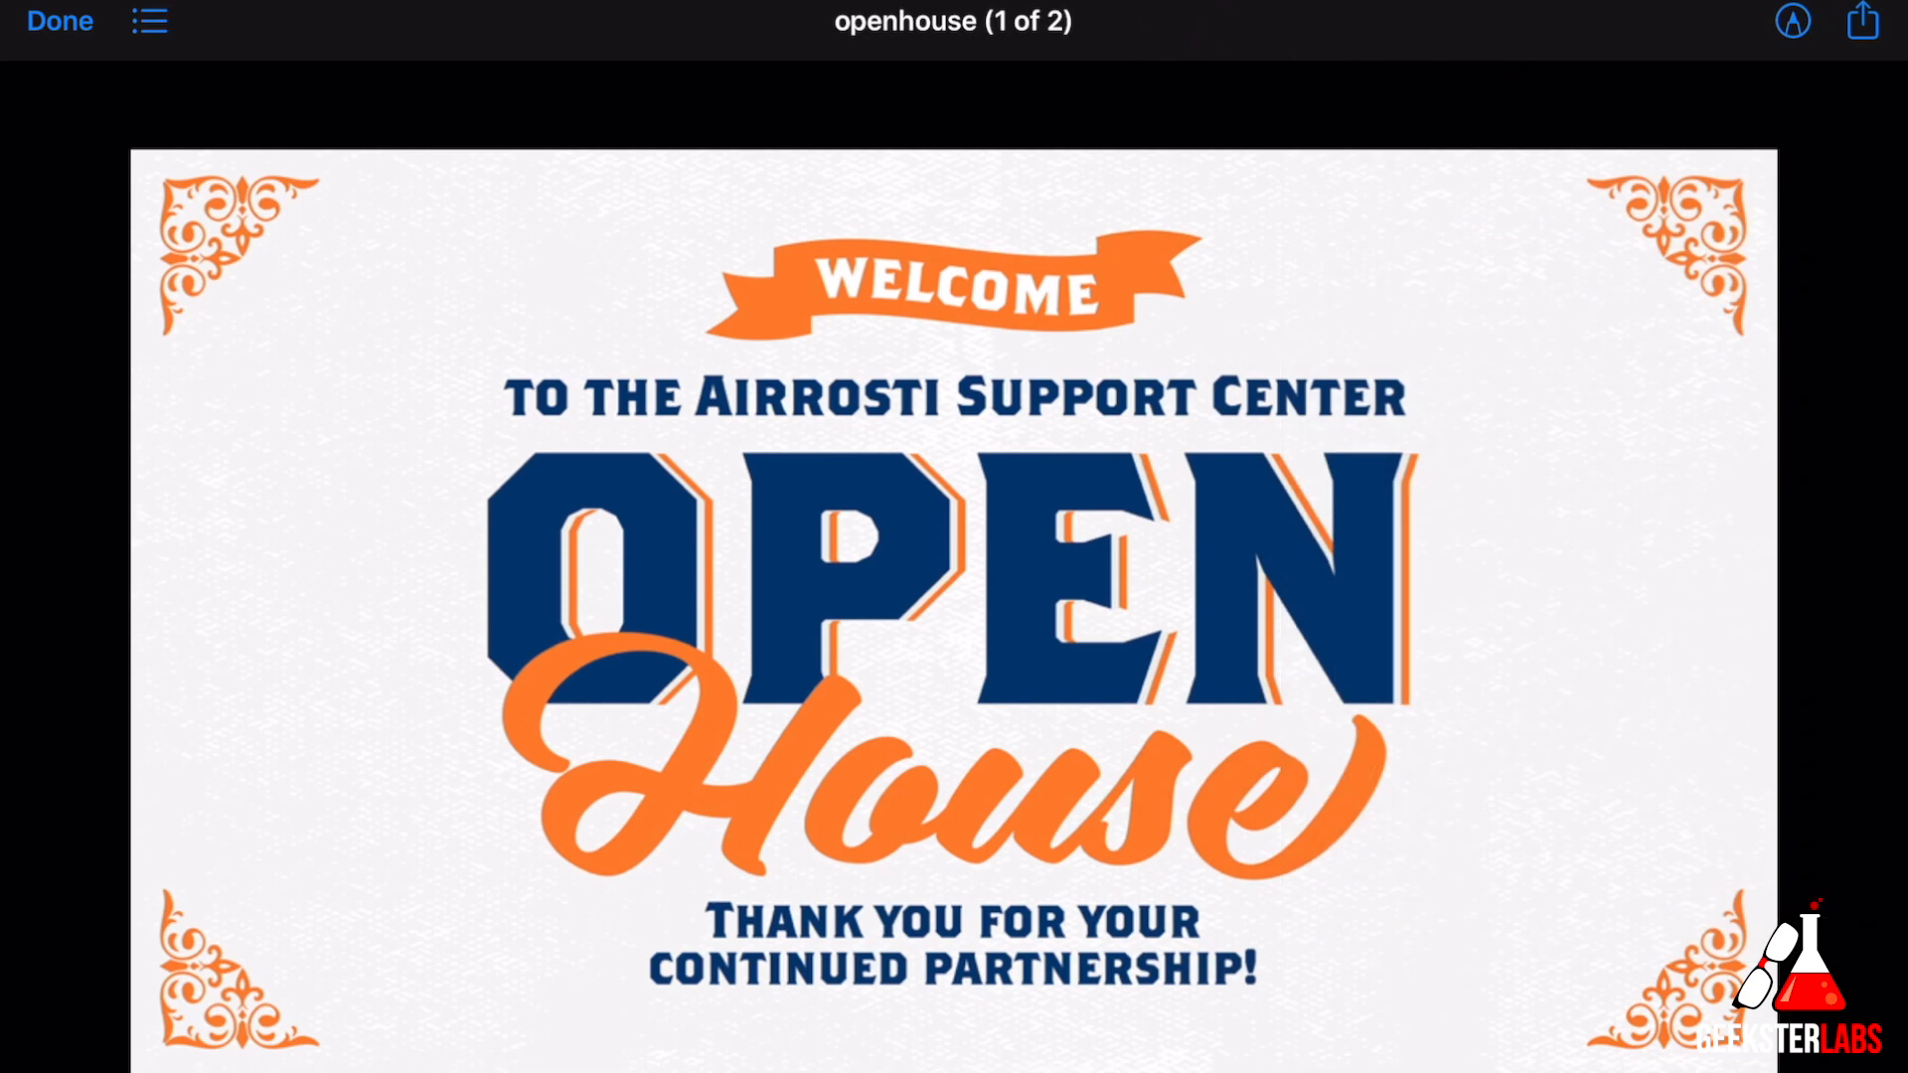
Close the preview, open the LUMIX photo folder, and share photo P1177047
{"action": "left_click", "coordinate": [59, 21]}
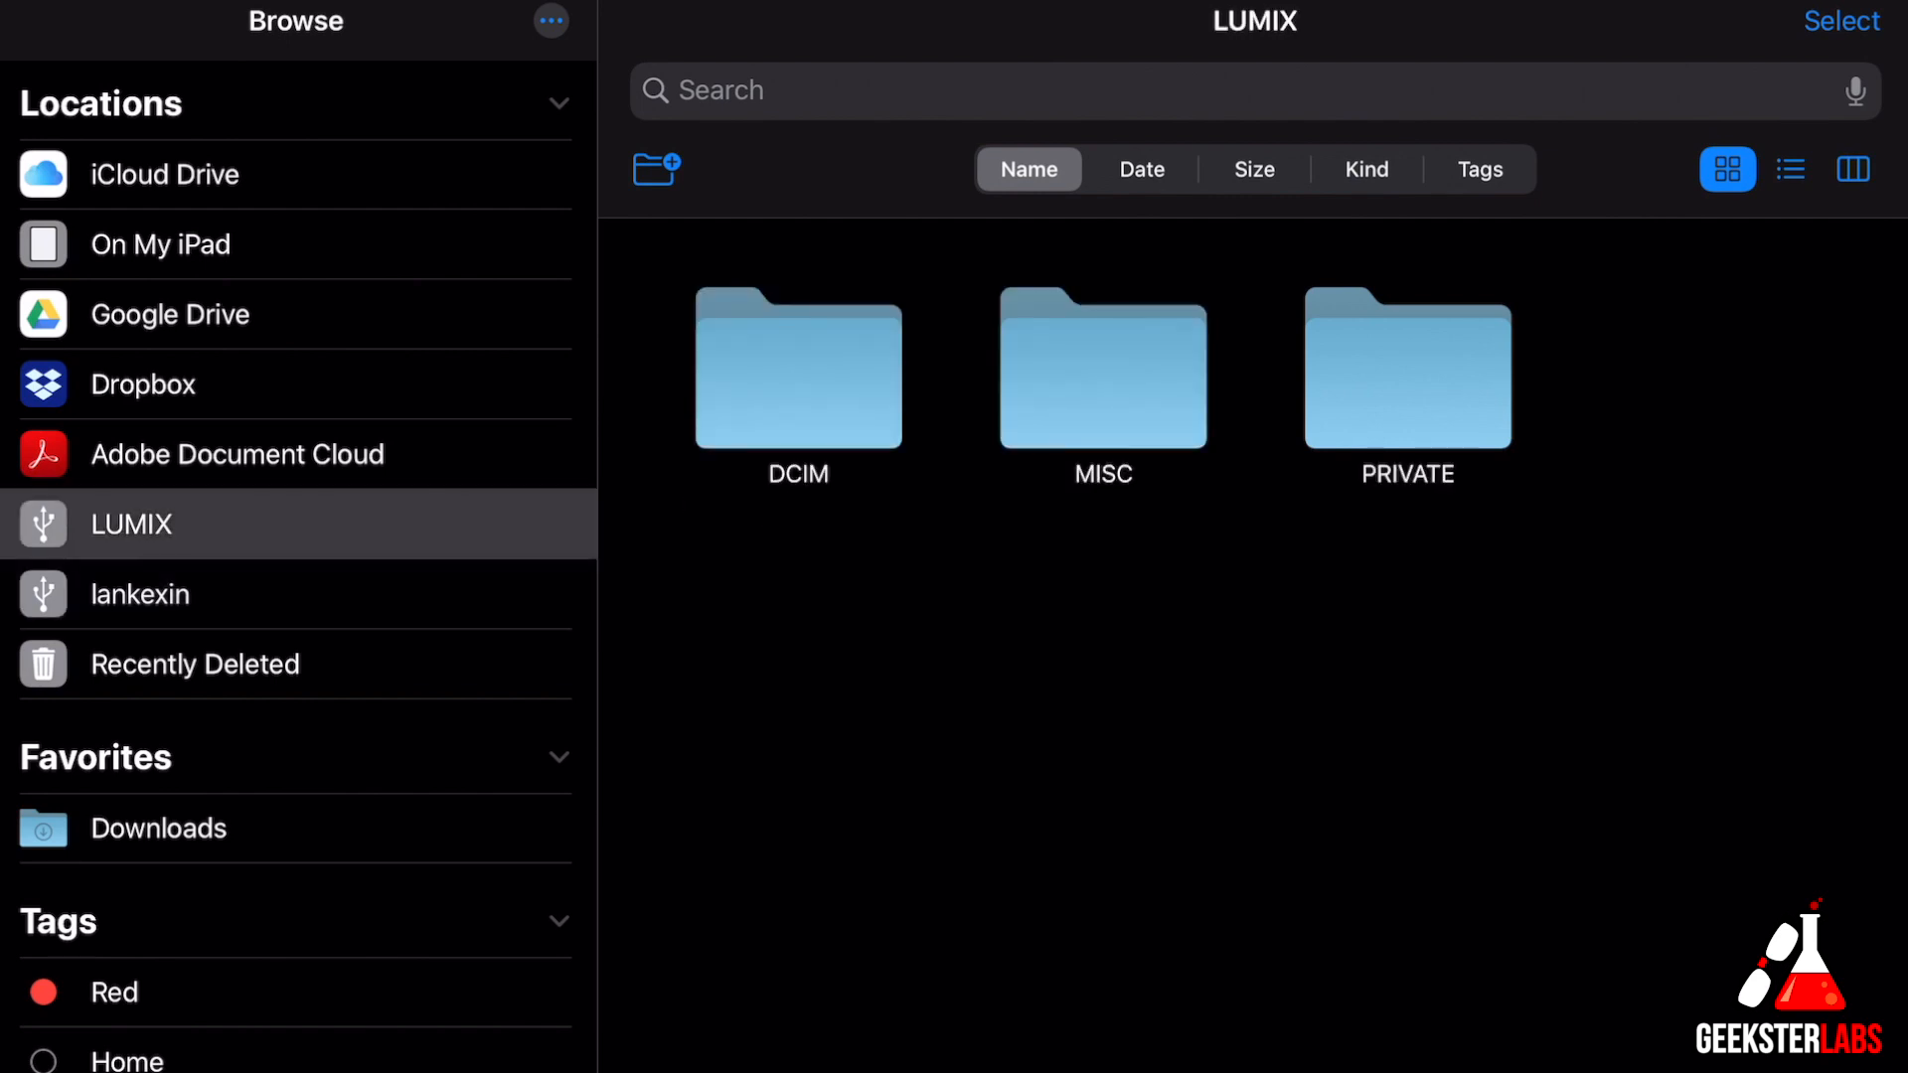
{"action": "double_click", "coordinate": [798, 369]}
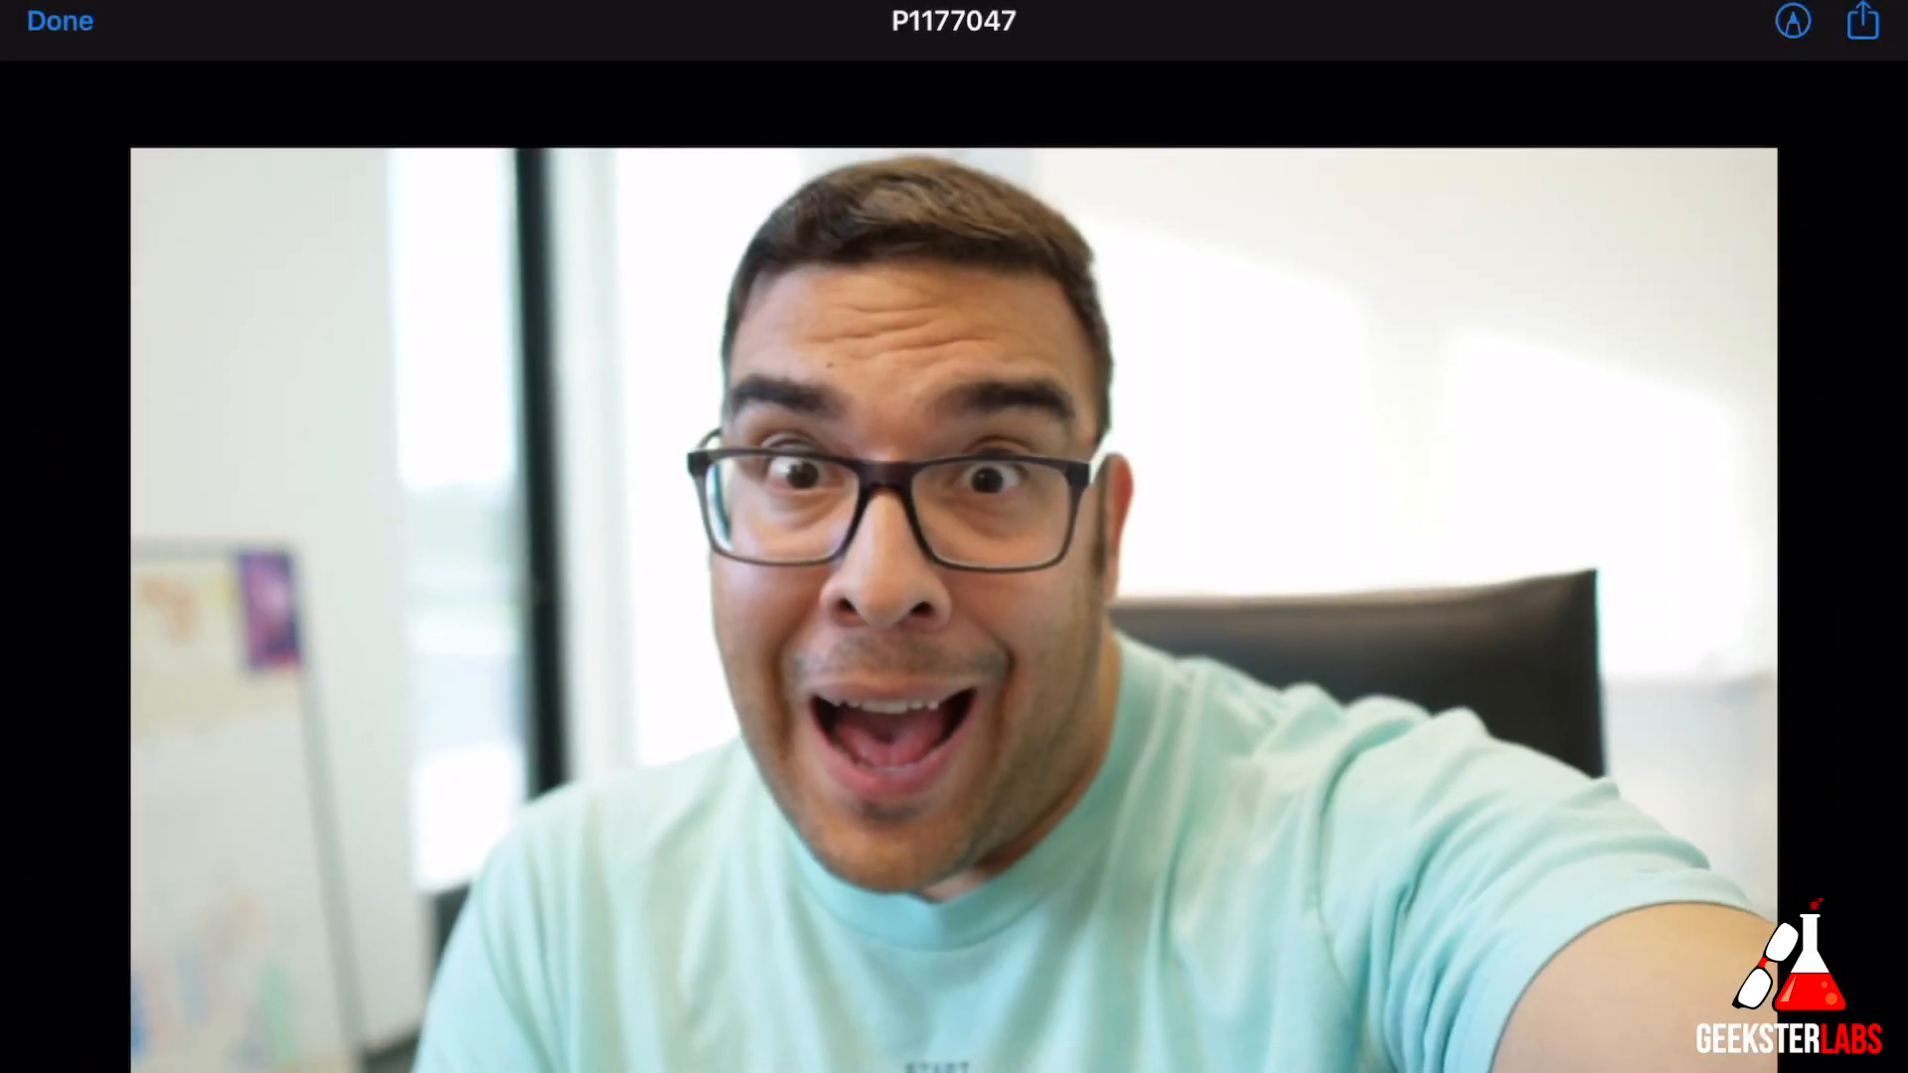
{"action": "left_click", "coordinate": [1862, 22]}
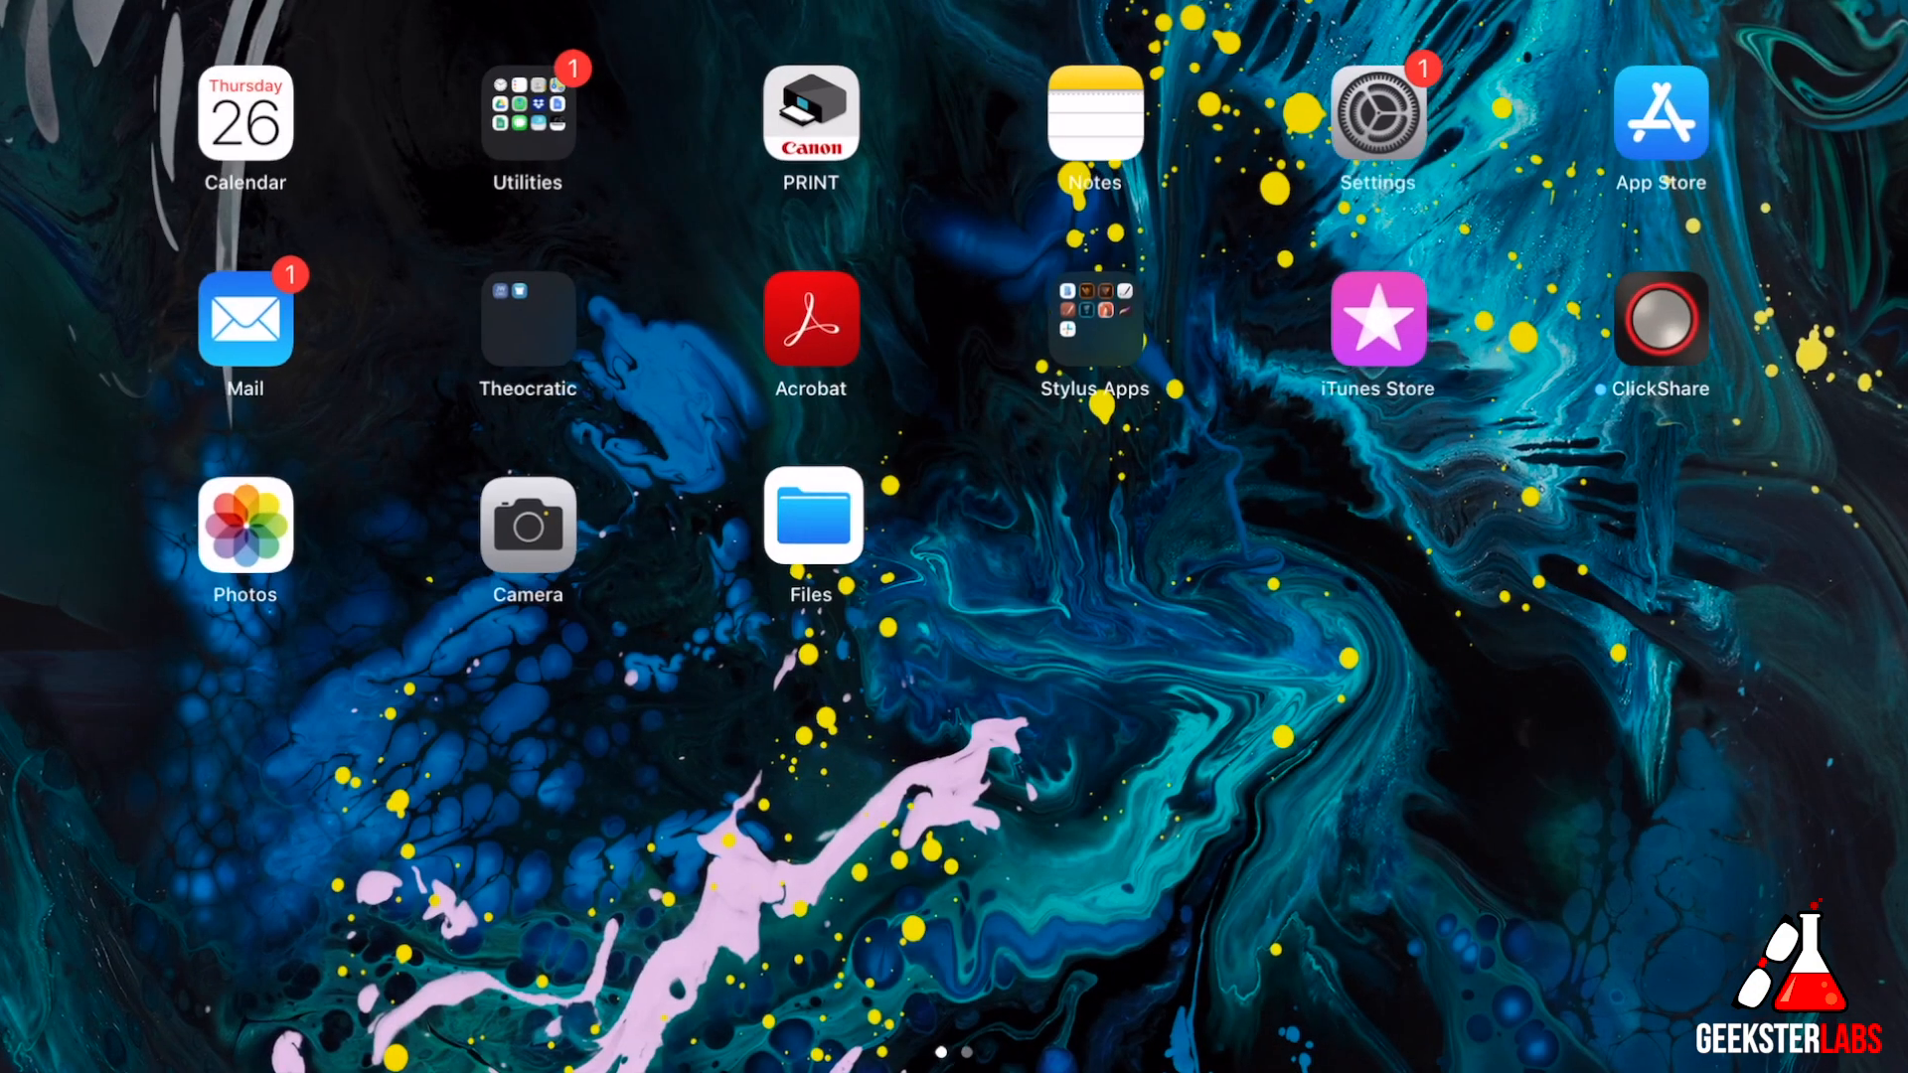
Launch Photos and view the newest photo in the Recents album
{"action": "left_click", "coordinate": [243, 528]}
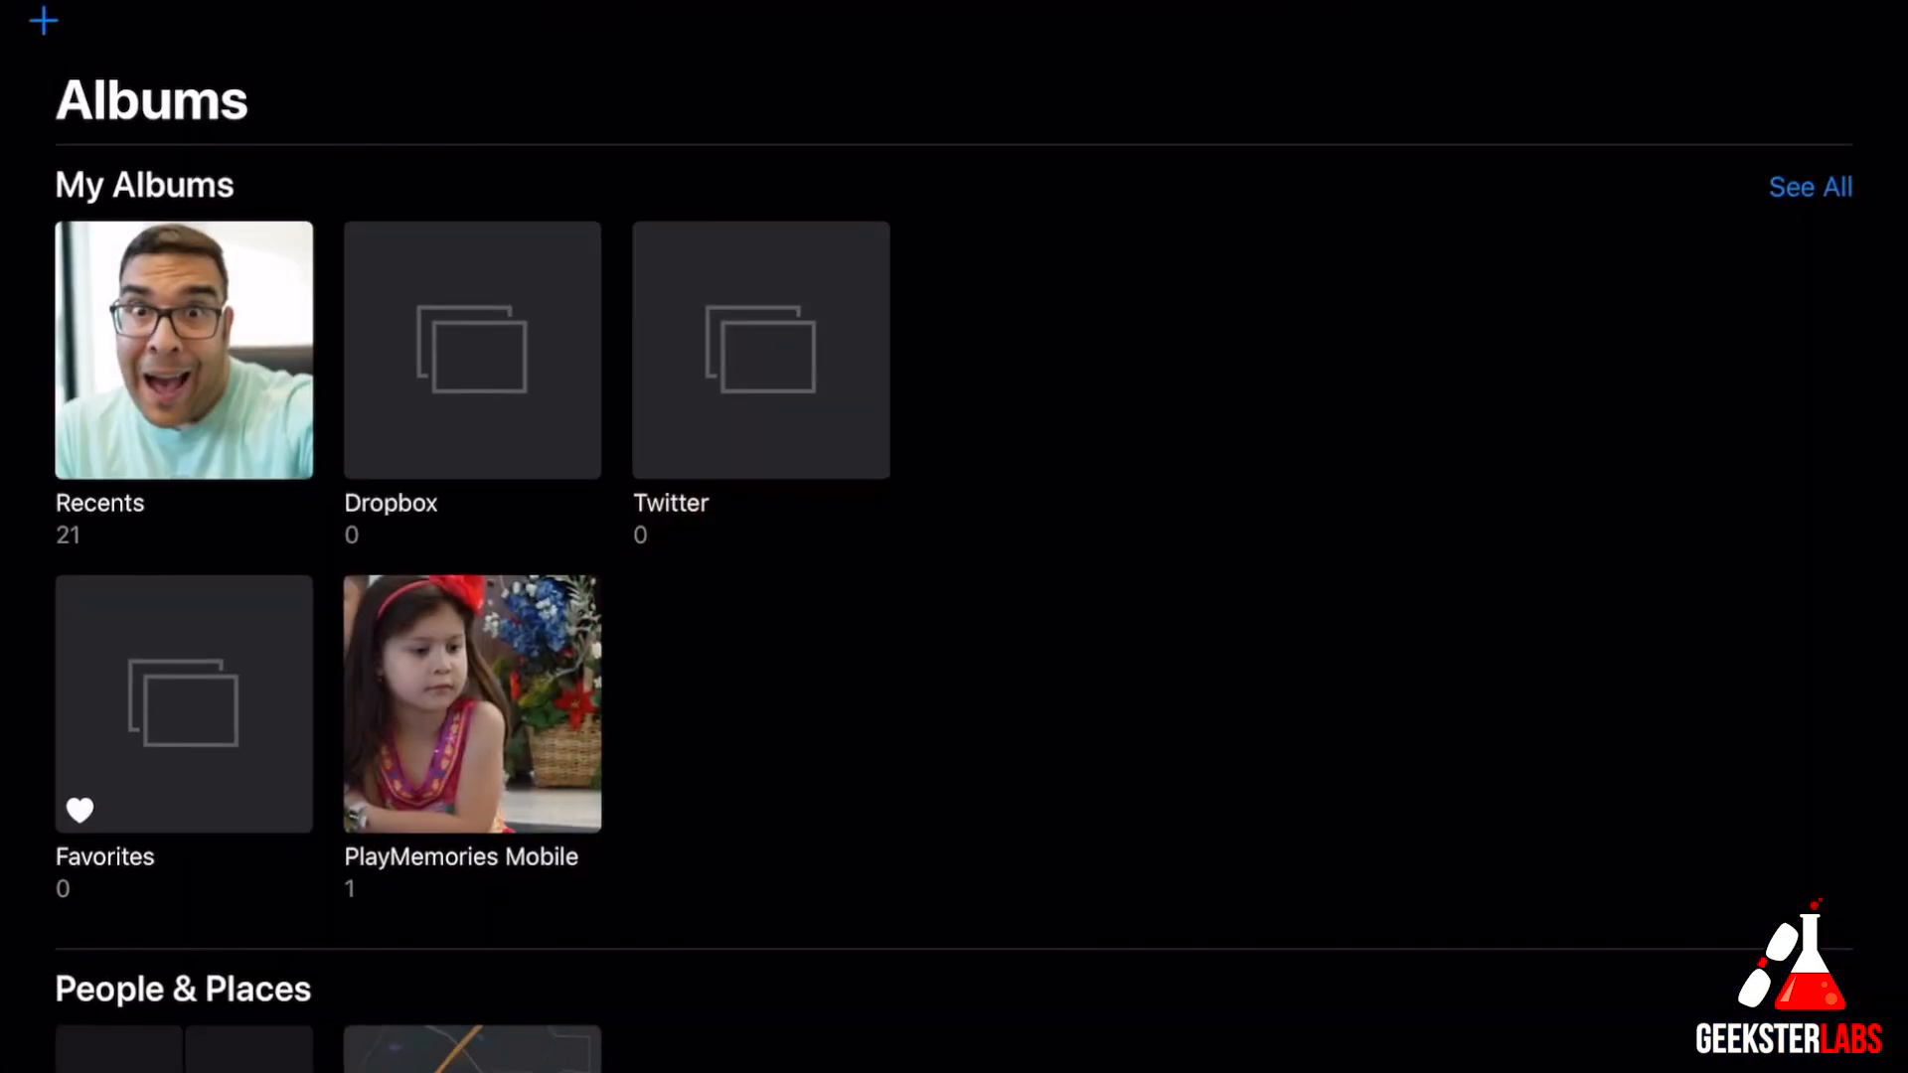
{"action": "left_click", "coordinate": [184, 349]}
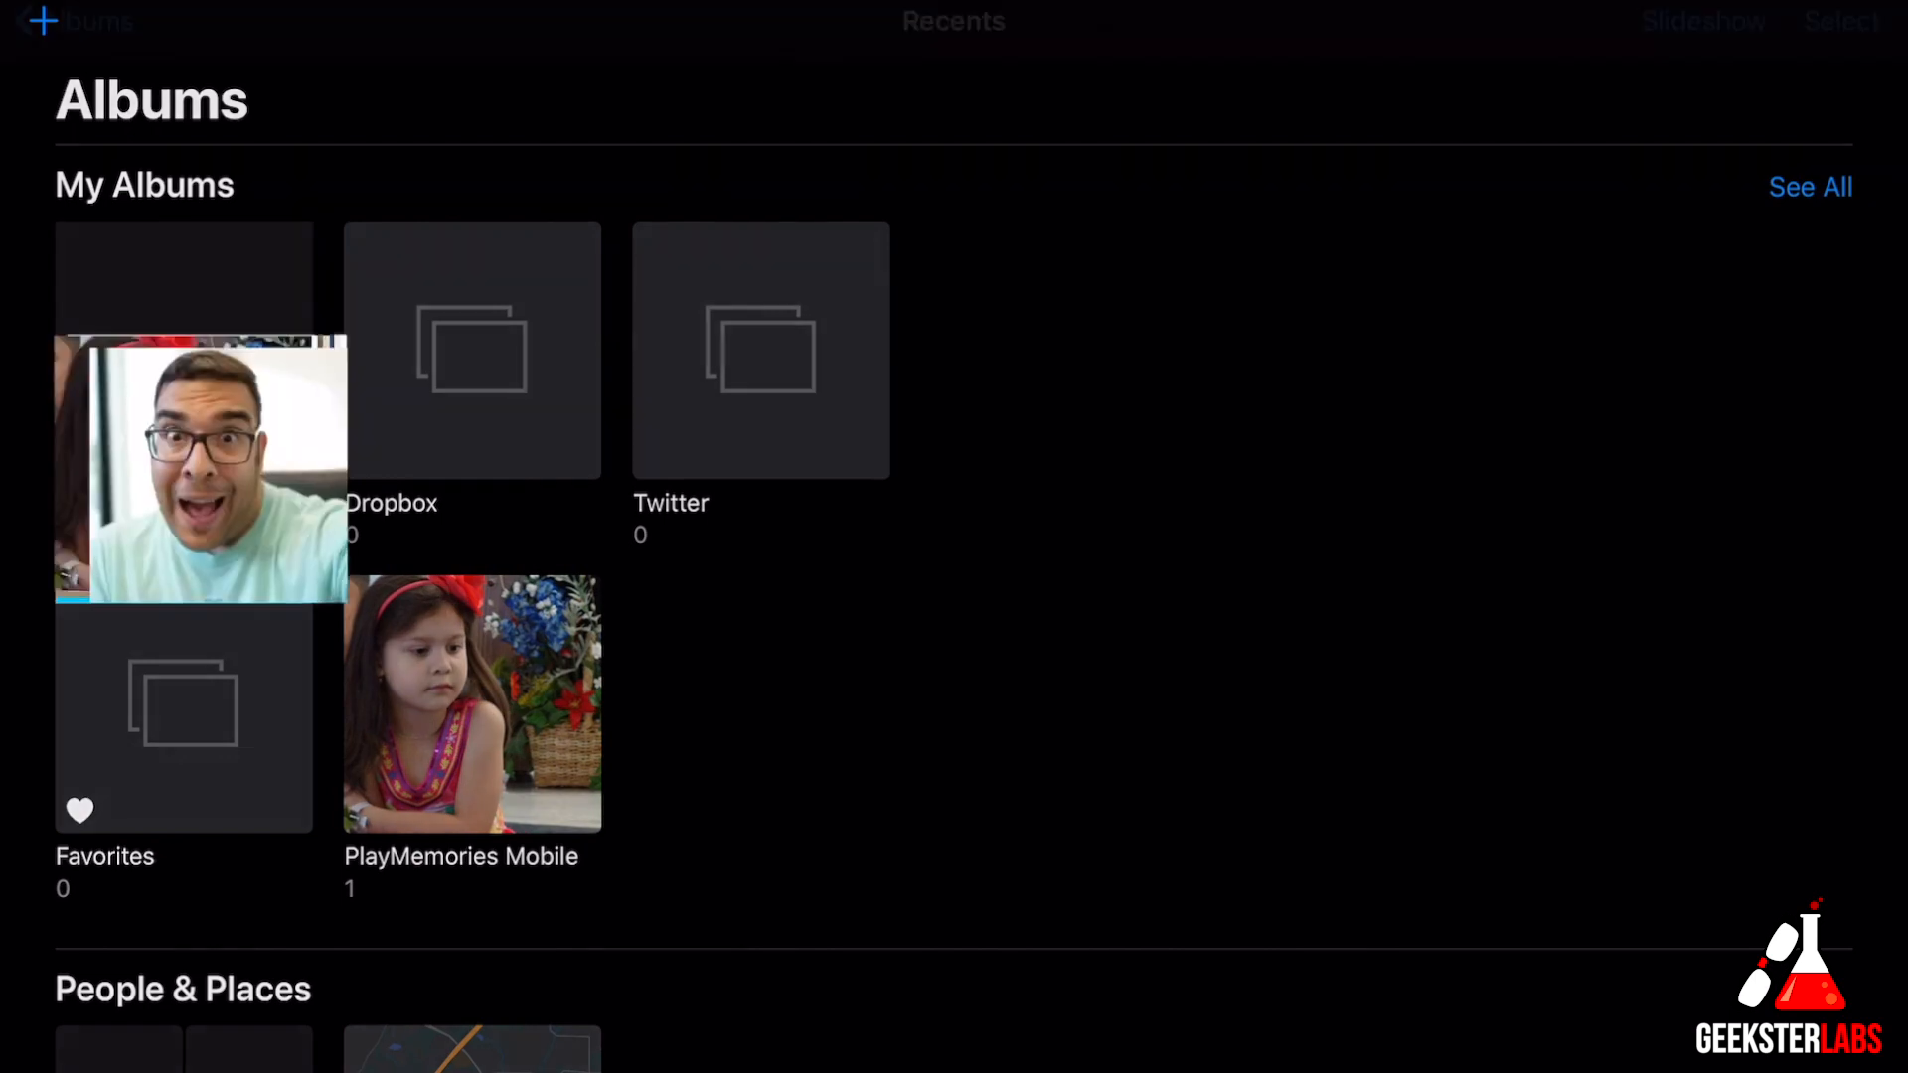
{"action": "left_click", "coordinate": [200, 468]}
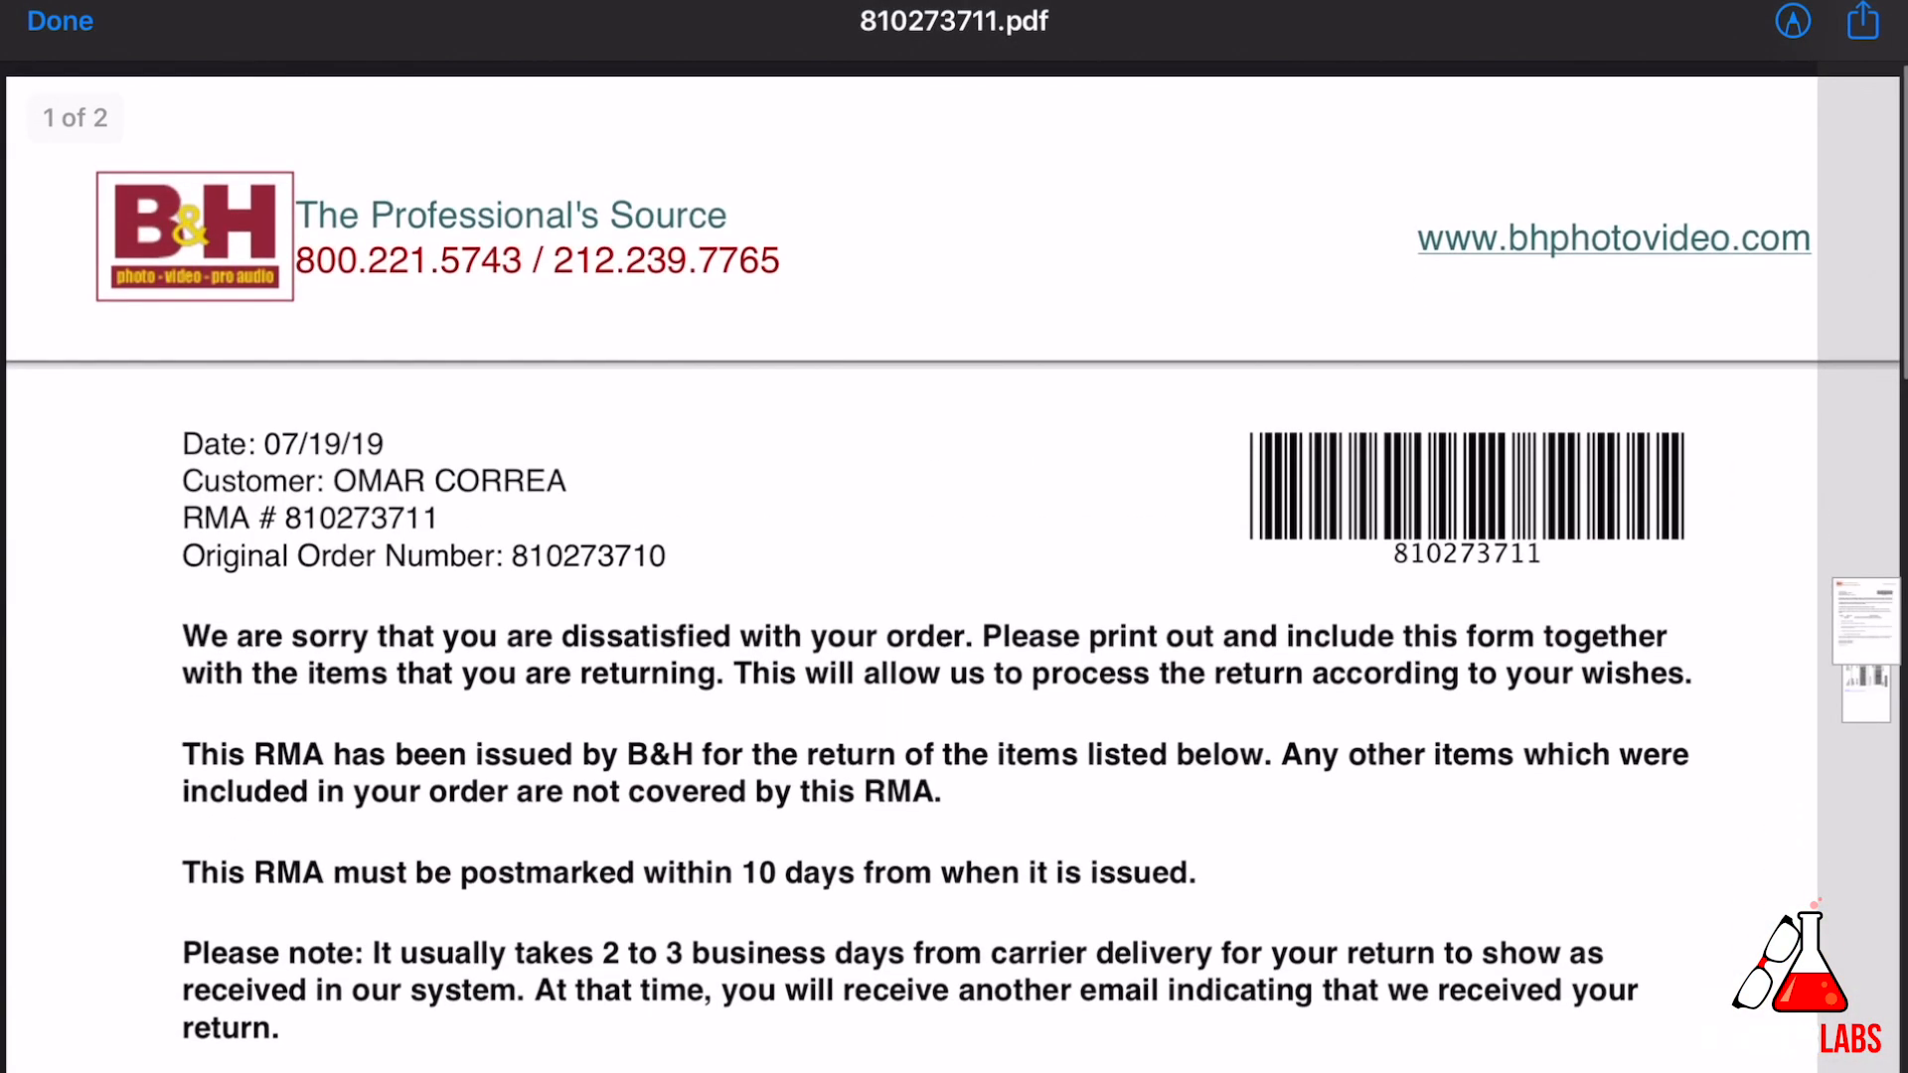
Save PDF 810273711 to lankexin's System Volume Information folder via Save to Files
{"action": "scroll", "scroll_direction": "up", "scroll_amount": 3}
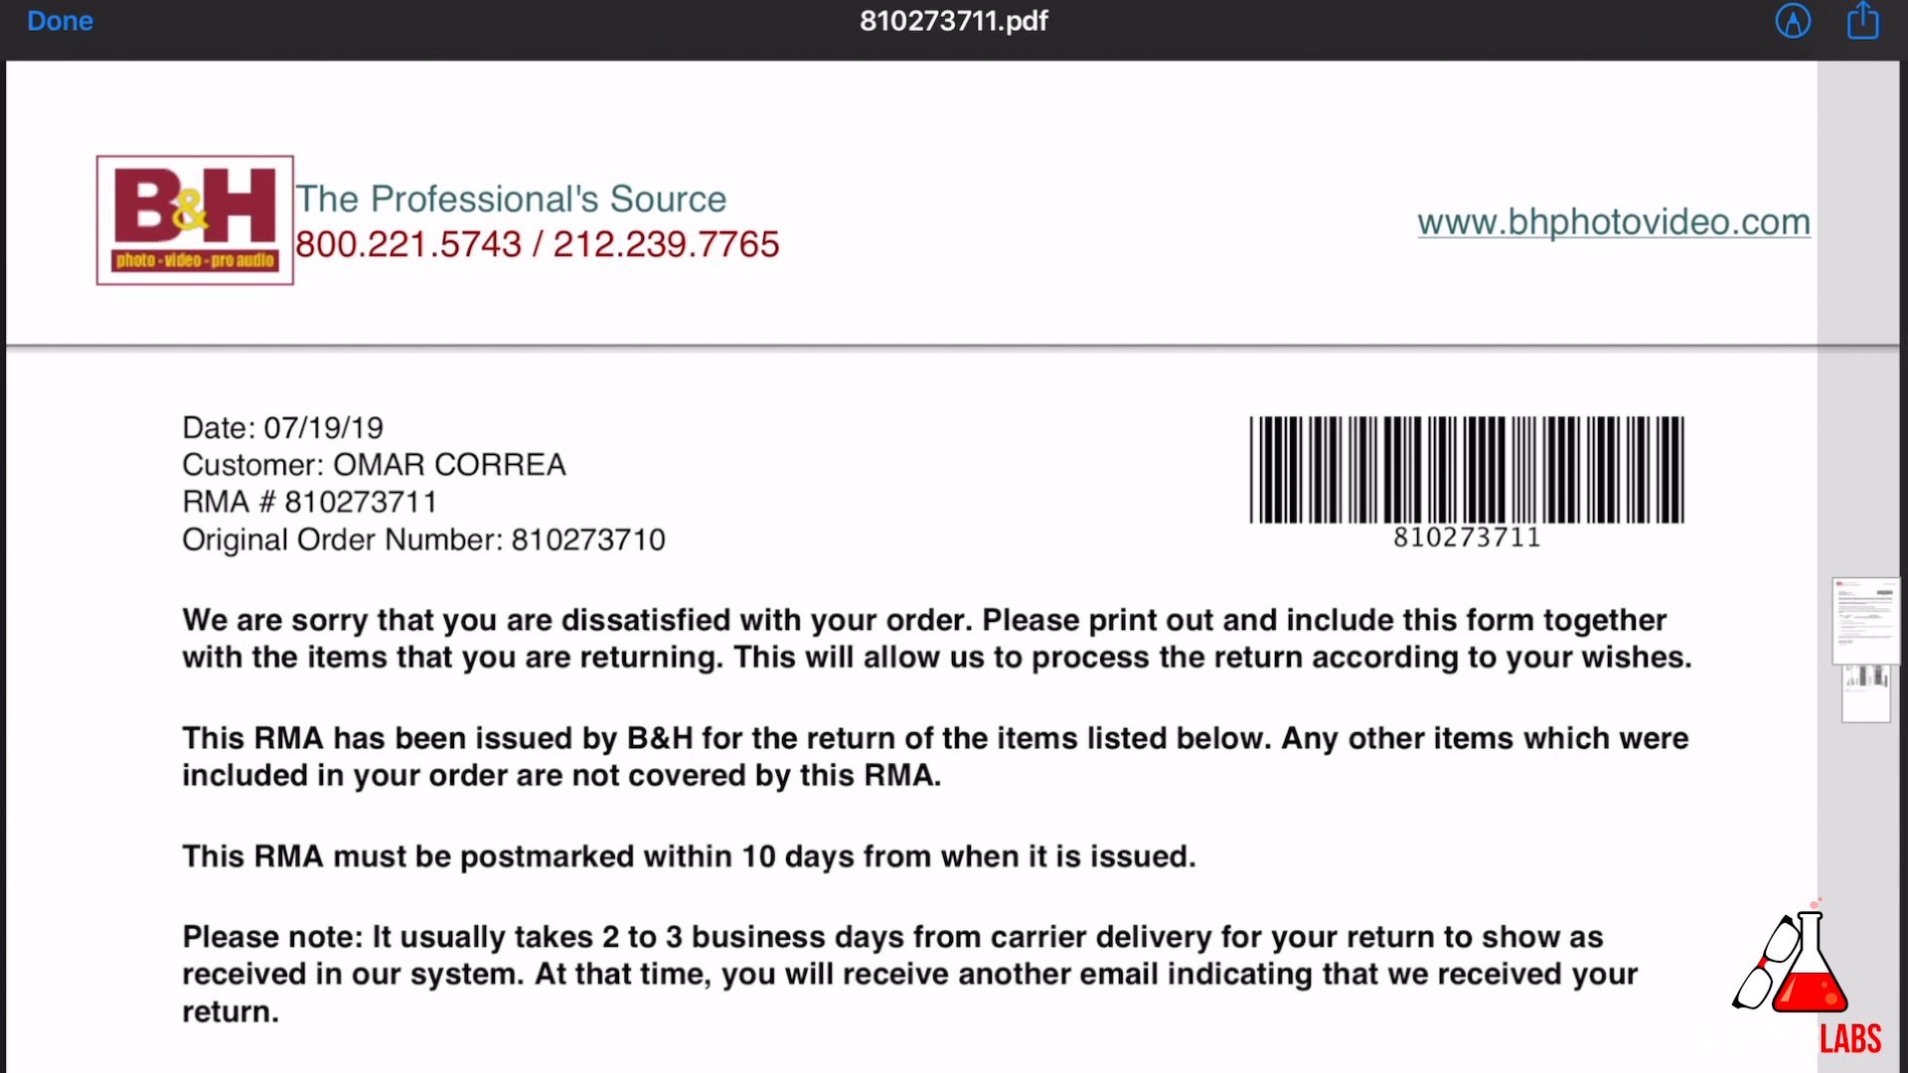
{"action": "left_click", "coordinate": [1860, 22]}
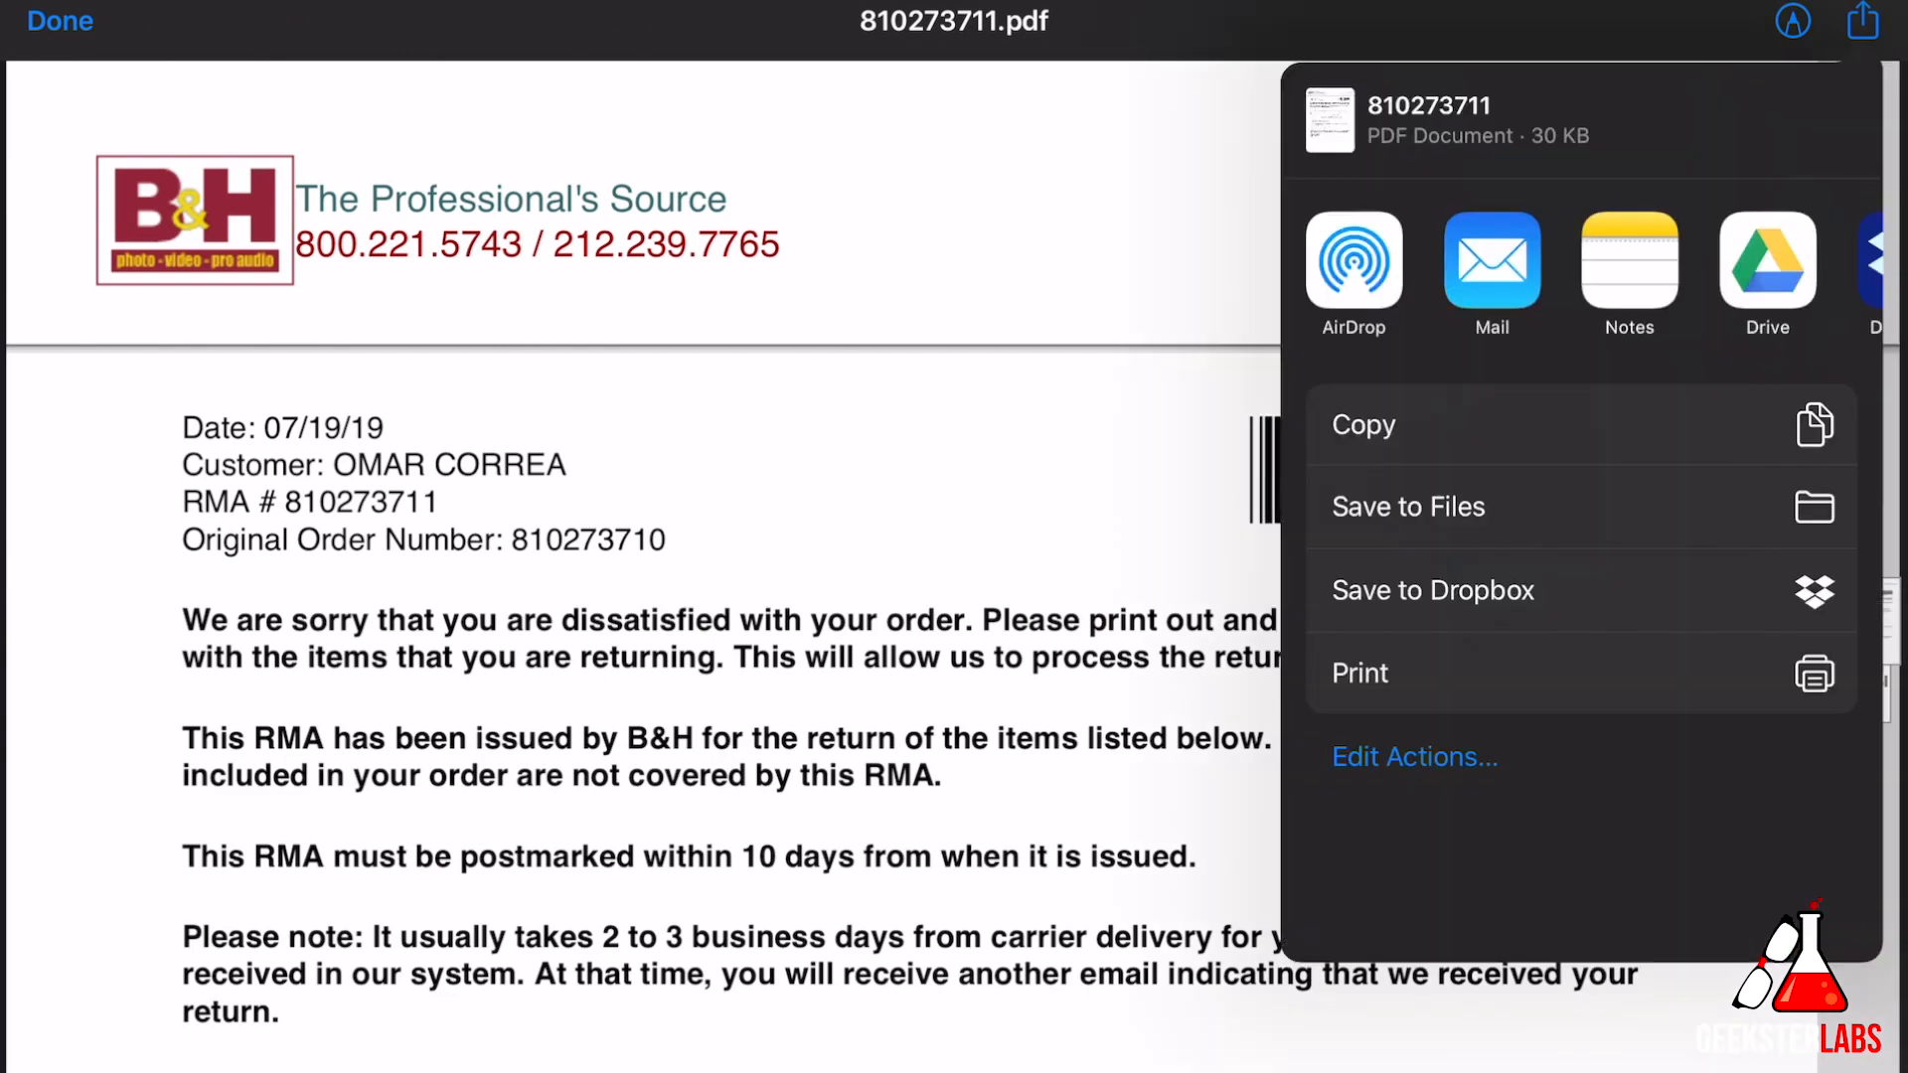
{"action": "left_click", "coordinate": [1409, 506]}
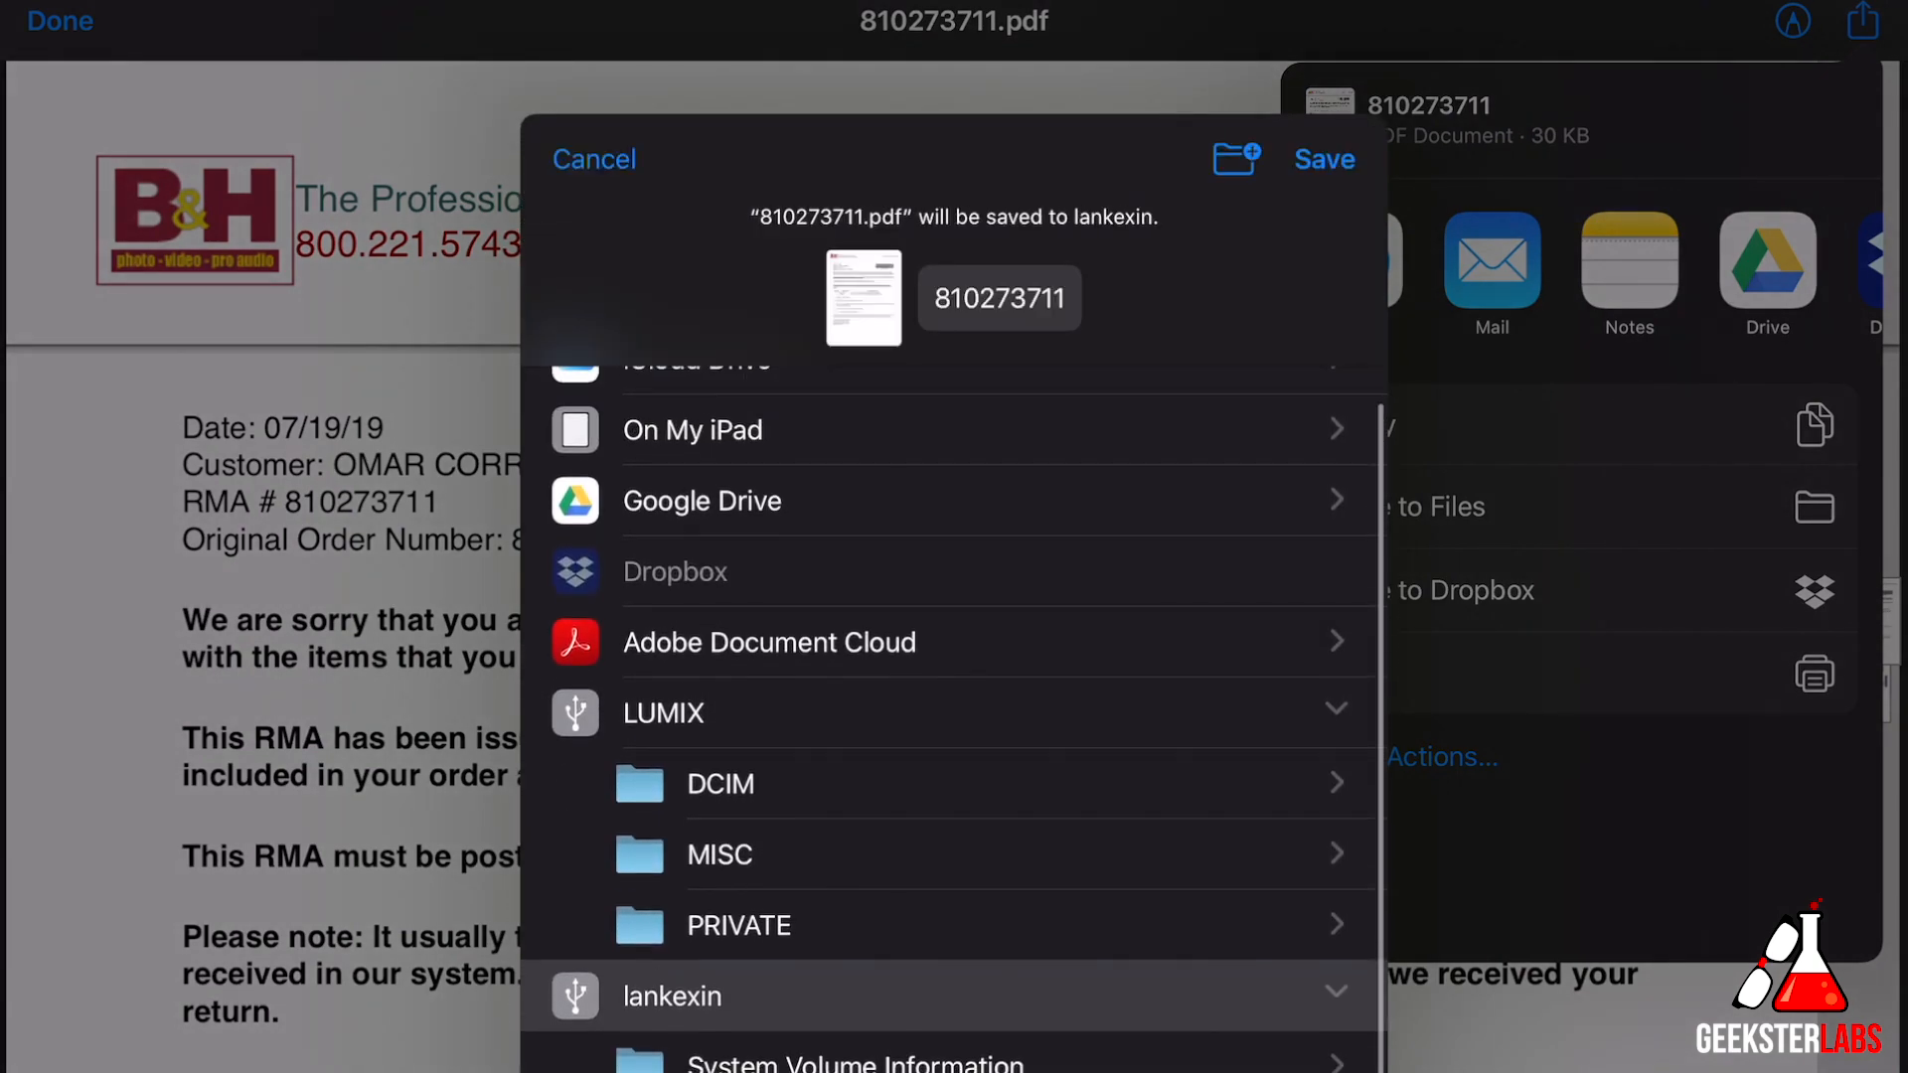
{"action": "left_click", "coordinate": [720, 784]}
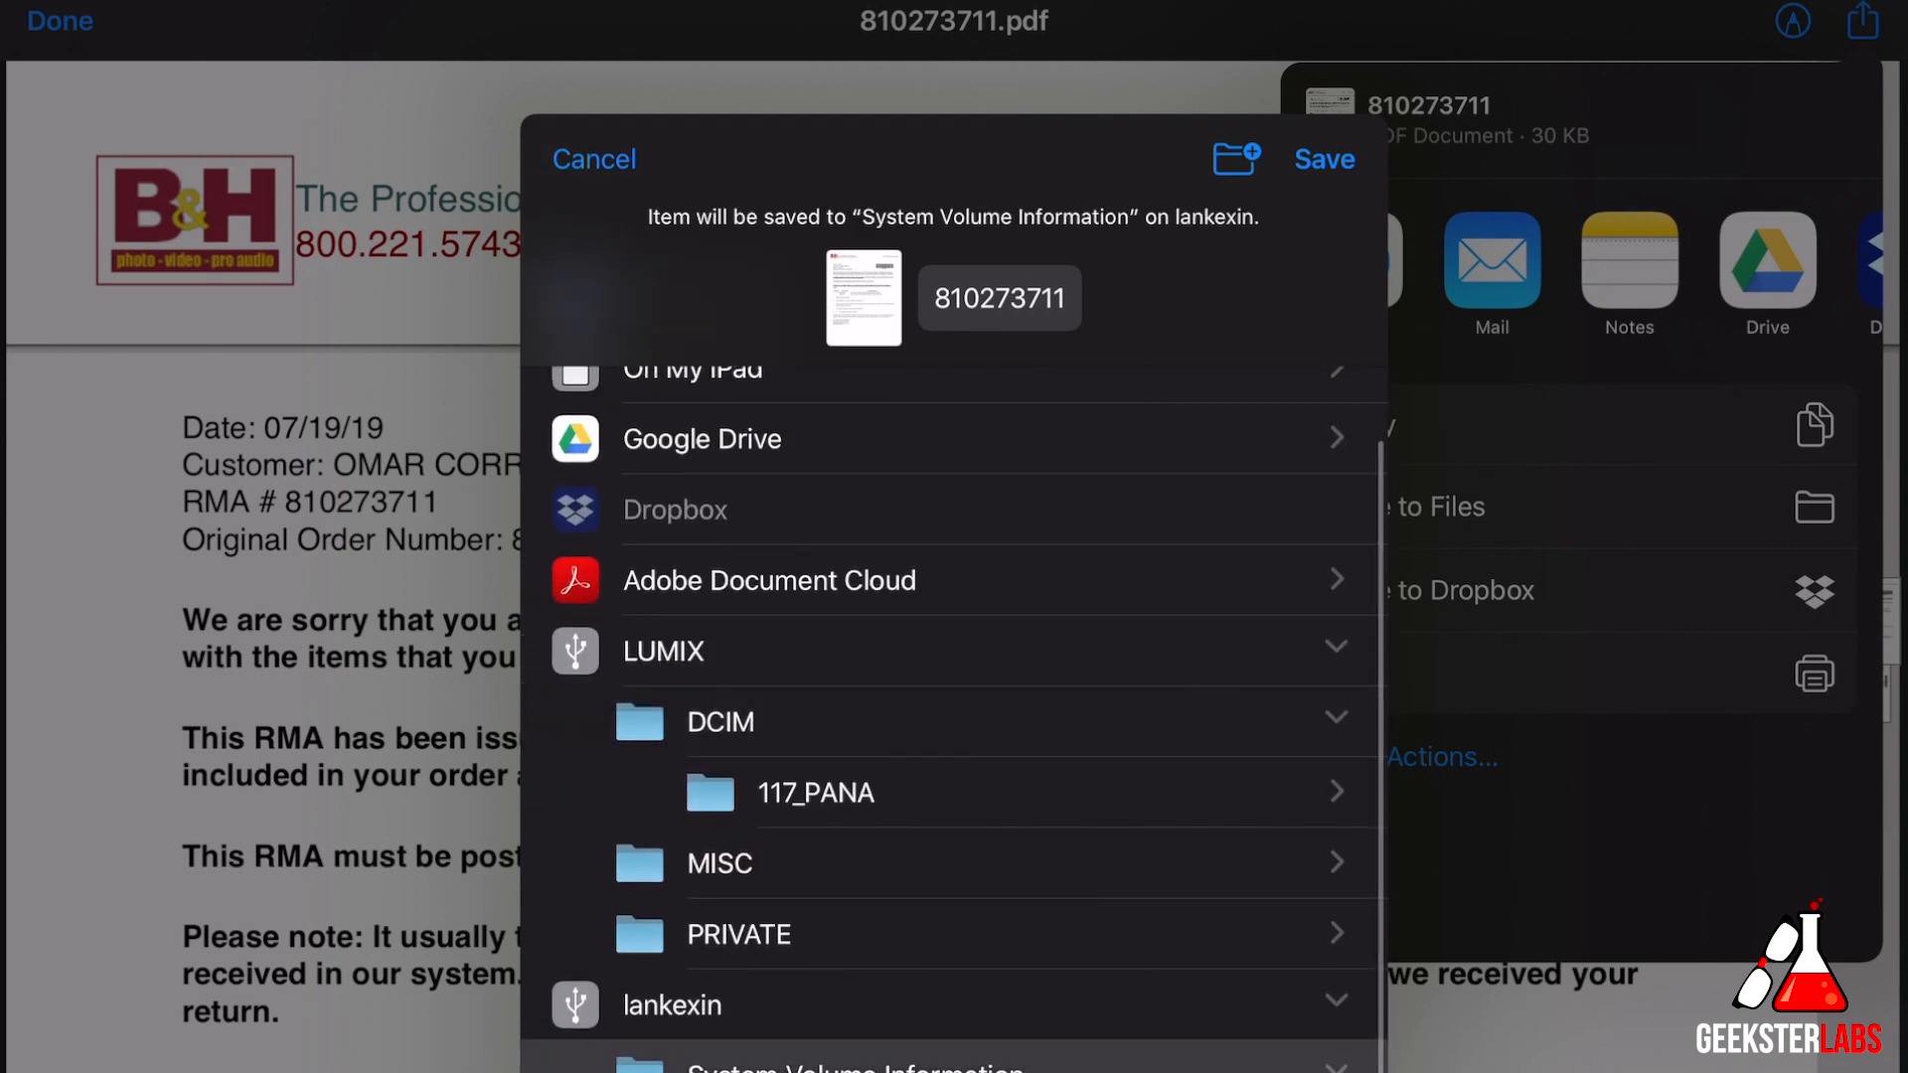
{"action": "left_click", "coordinate": [1322, 159]}
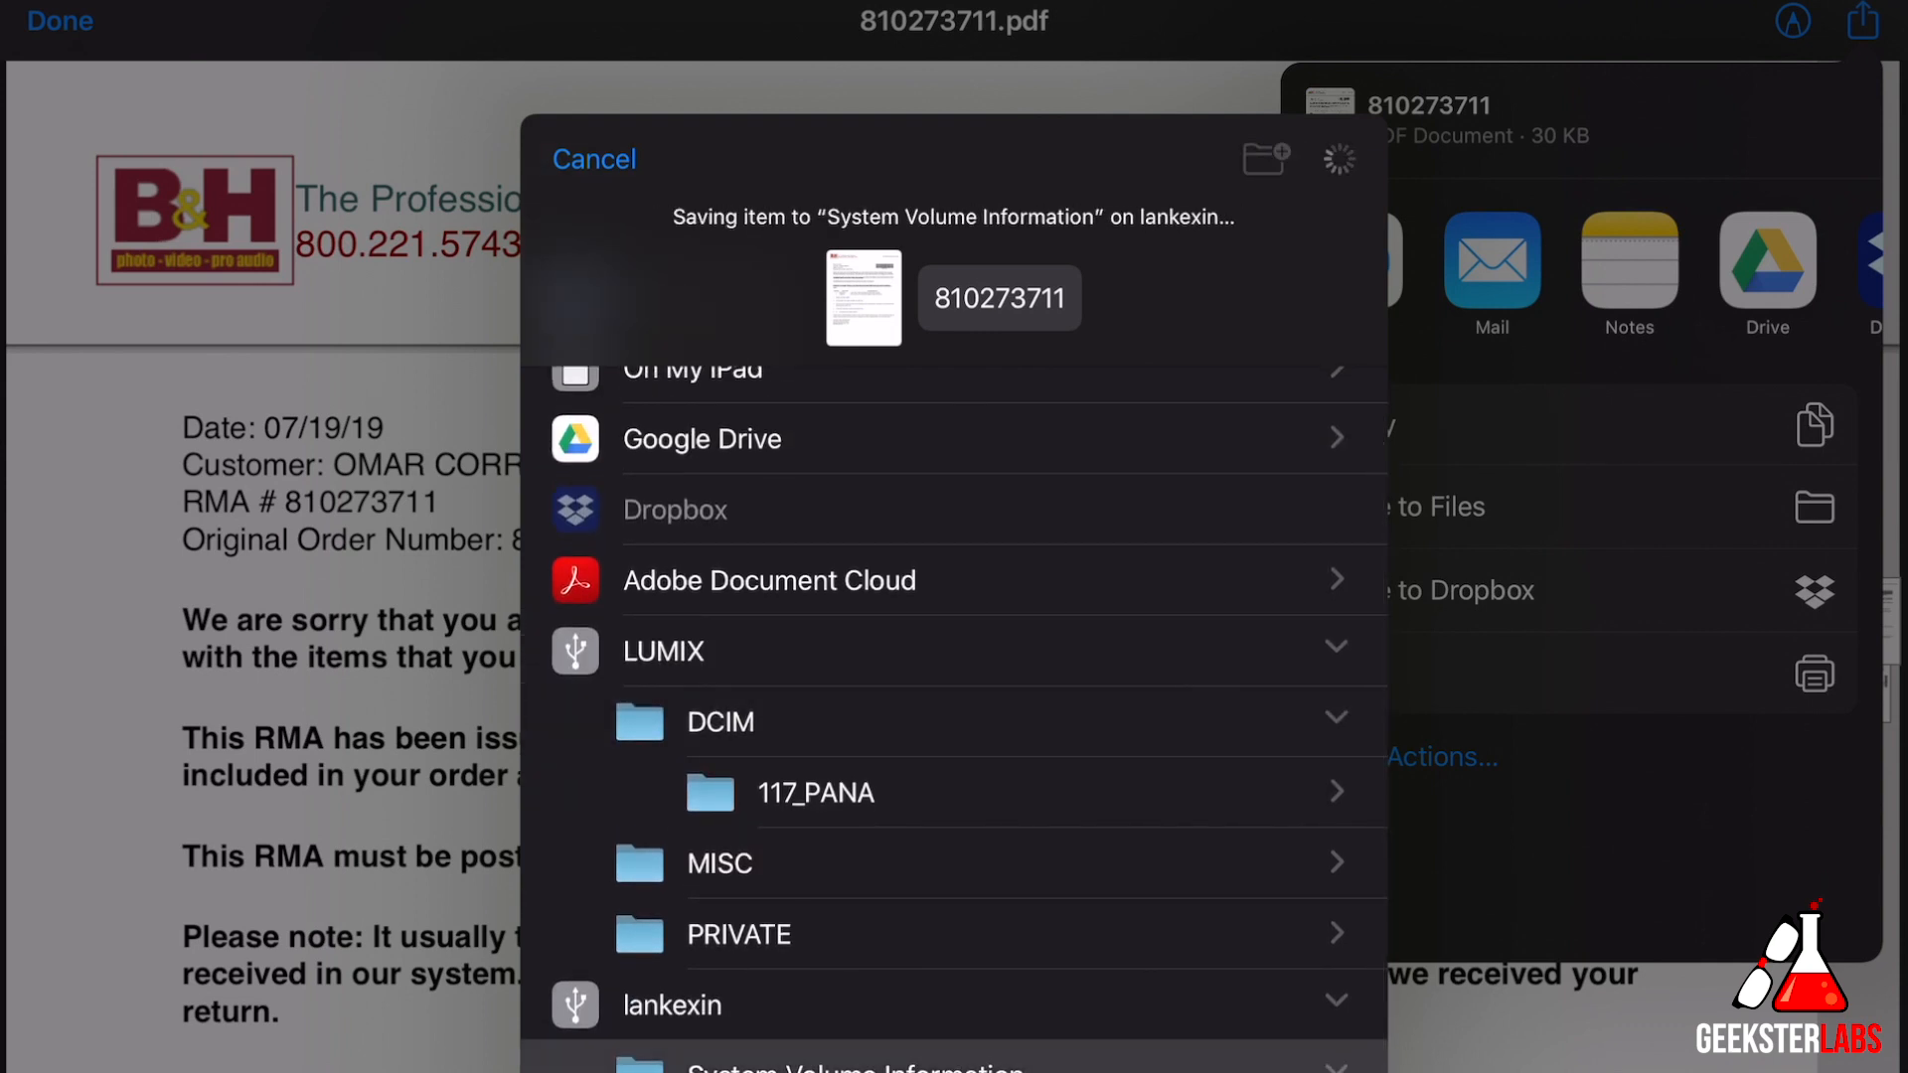